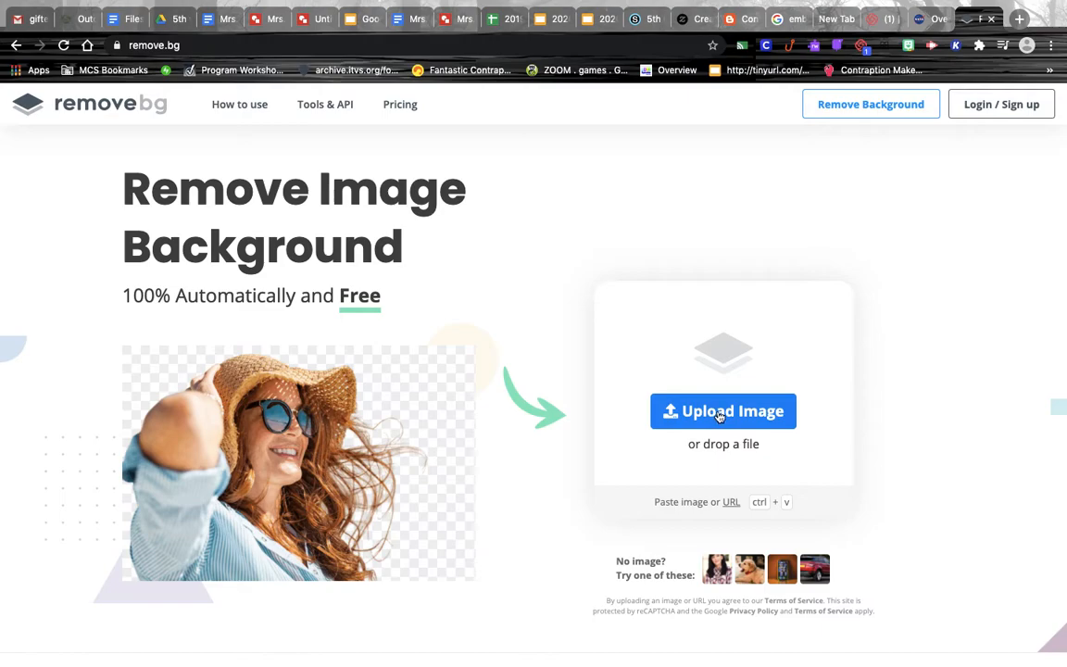
Open remove.bg's upload file chooser to pick a photo.
left_click(723, 410)
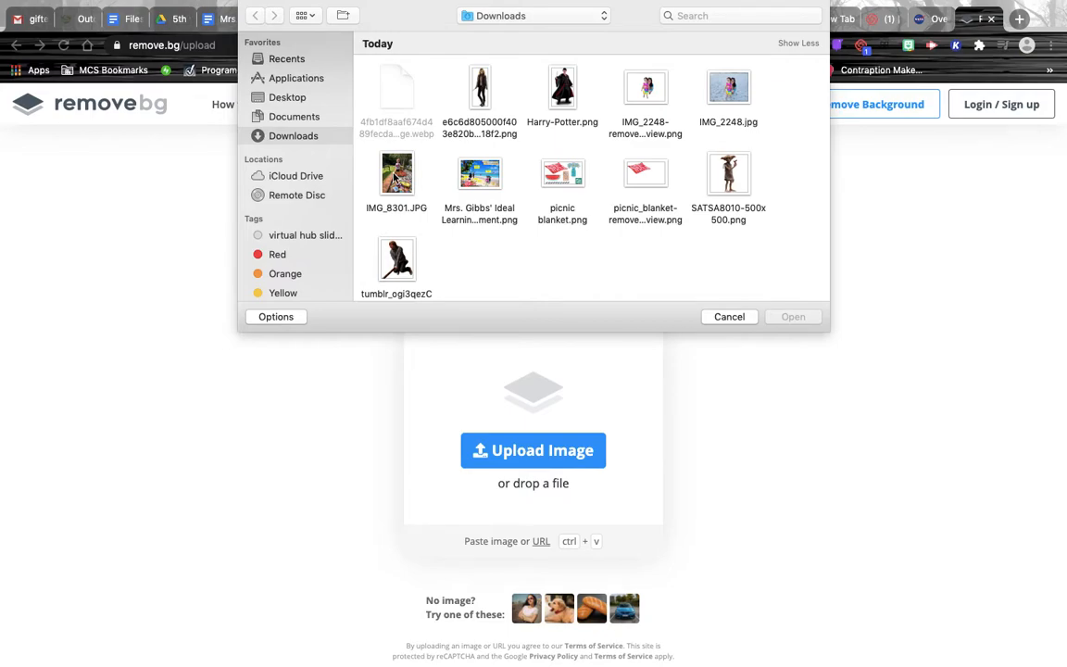
Upload IMG_8301.JPG from Downloads to remove.bg.
left_click(396, 174)
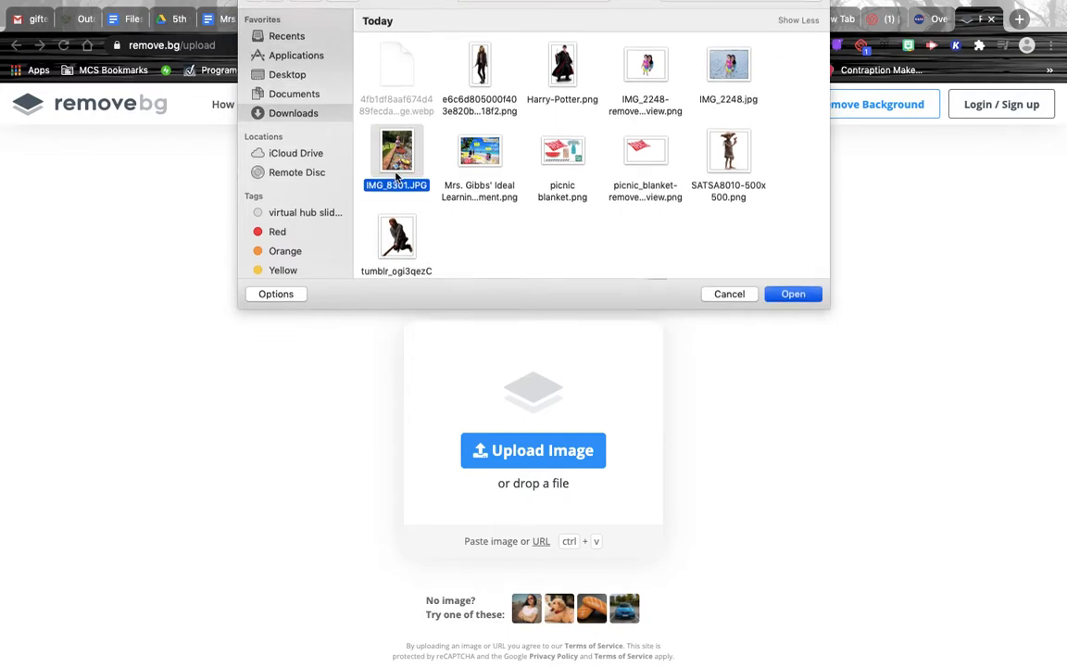
left_click(792, 294)
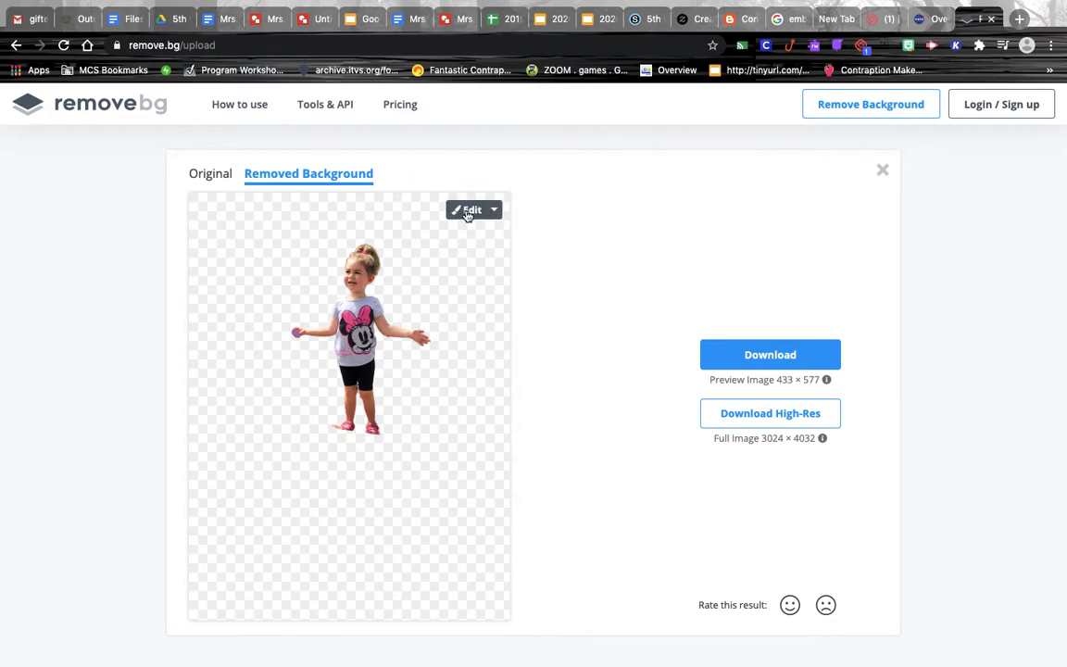
Open the girl cutout in the editor's Erase / Restore tab.
left_click(471, 209)
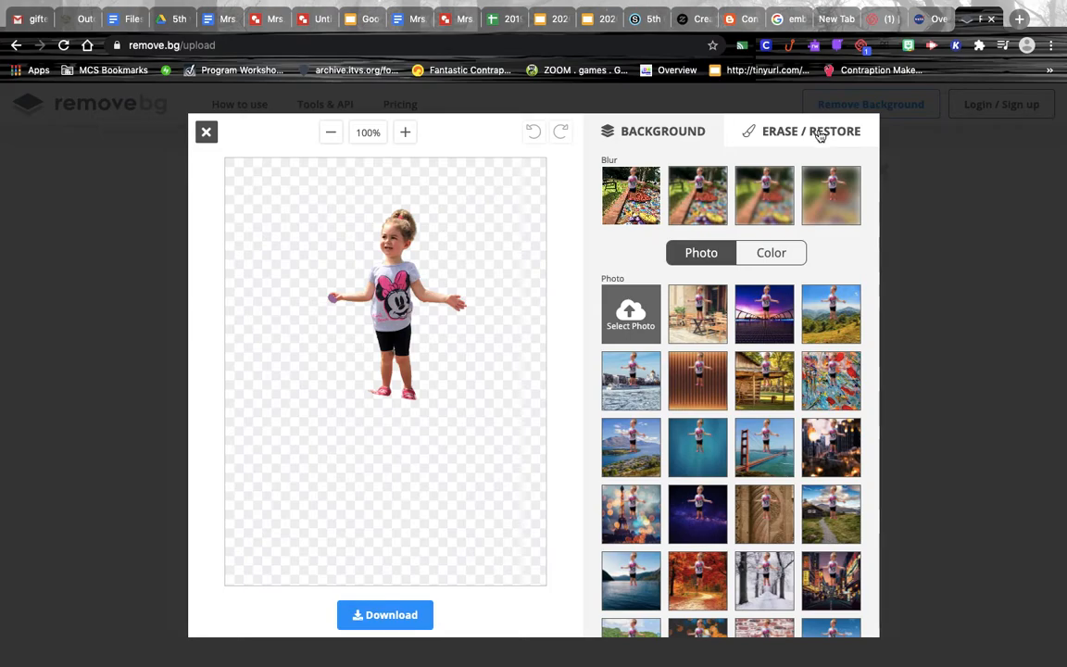
left_click(809, 131)
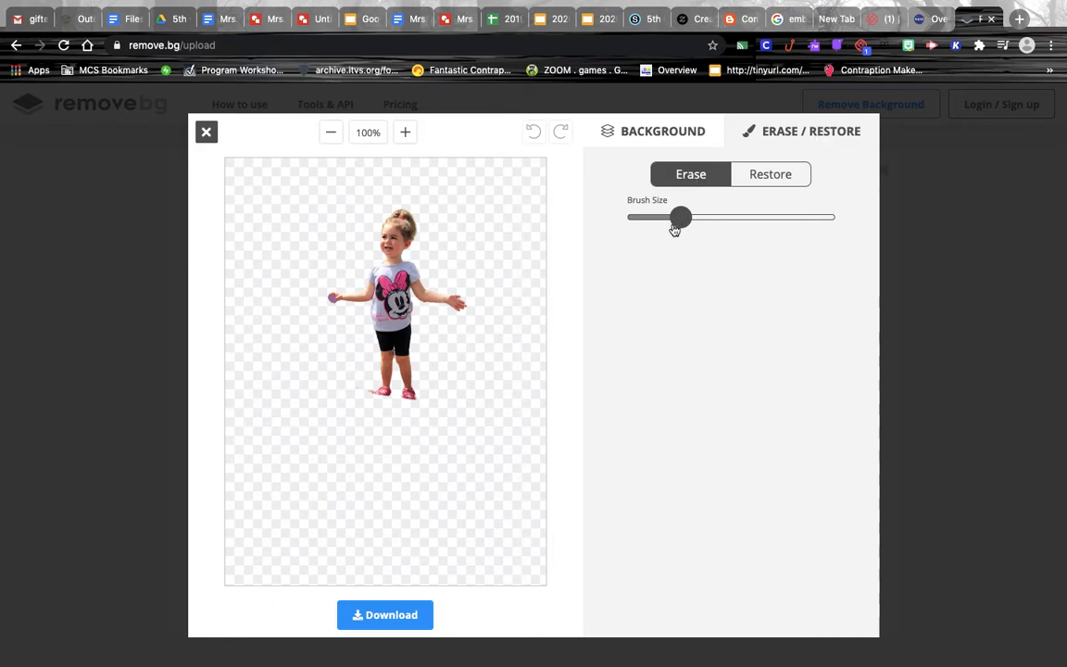
Shrink the brush to minimum size and erase the purple ball by her hand.
left_click_drag(681, 217, 628, 216)
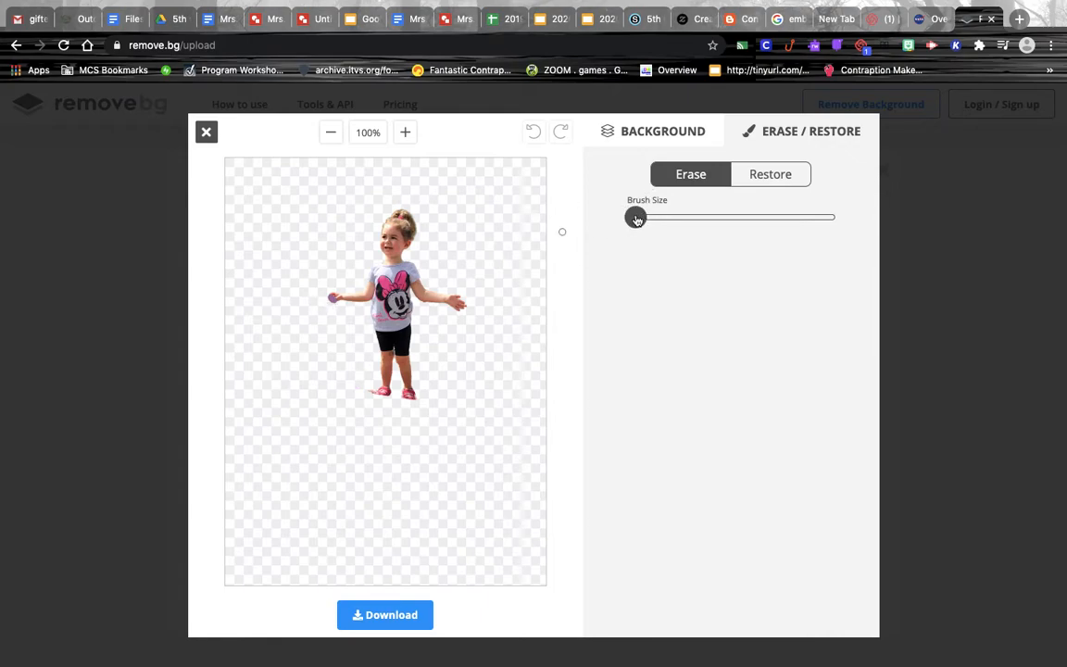
left_click_drag(635, 218, 626, 216)
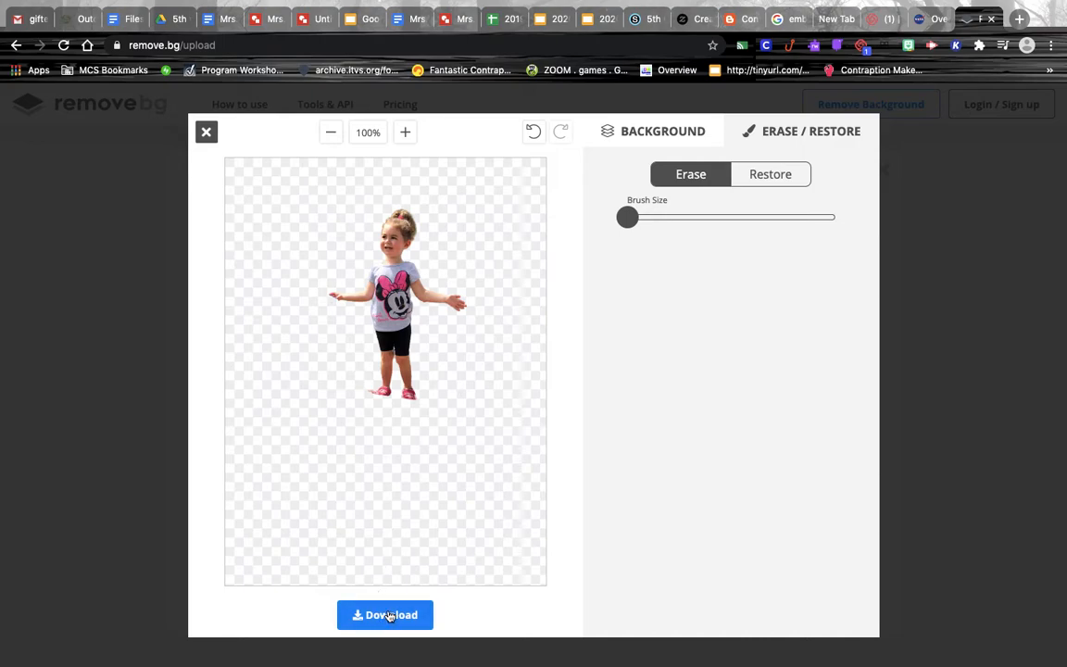
Download the edited girl cutout as a PNG image.
left_click(385, 614)
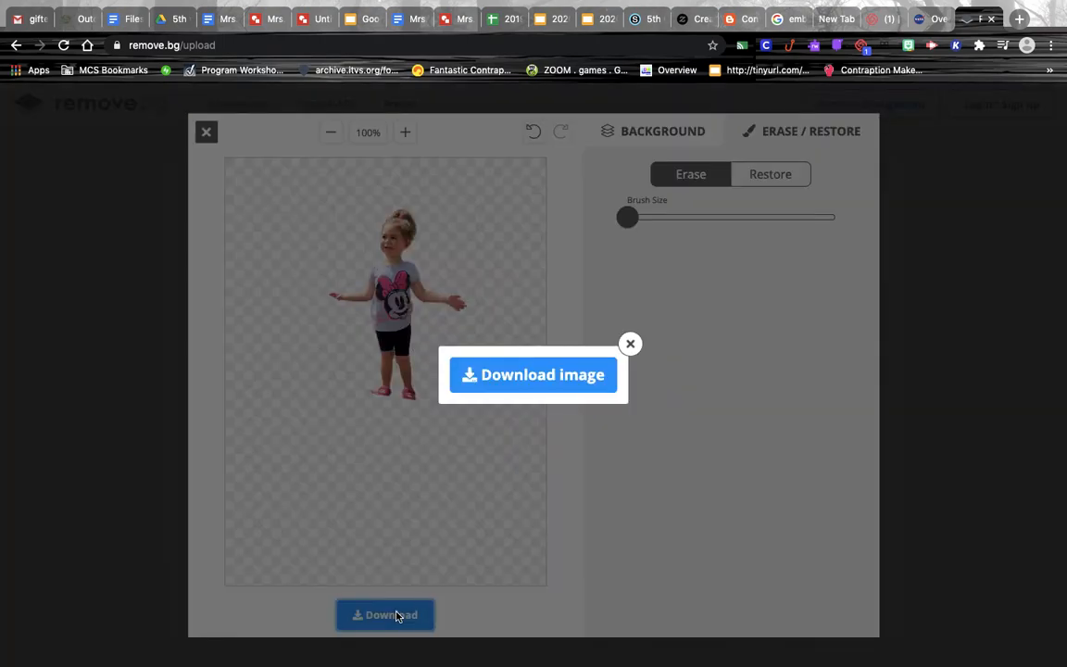
left_click(384, 614)
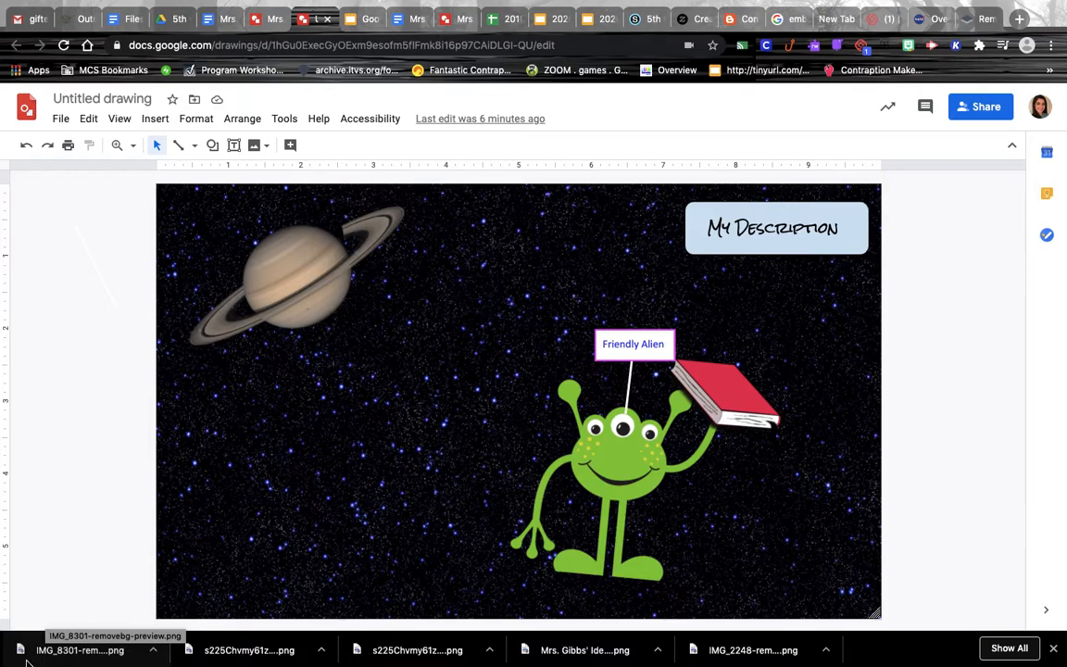
mouse_move(287, 505)
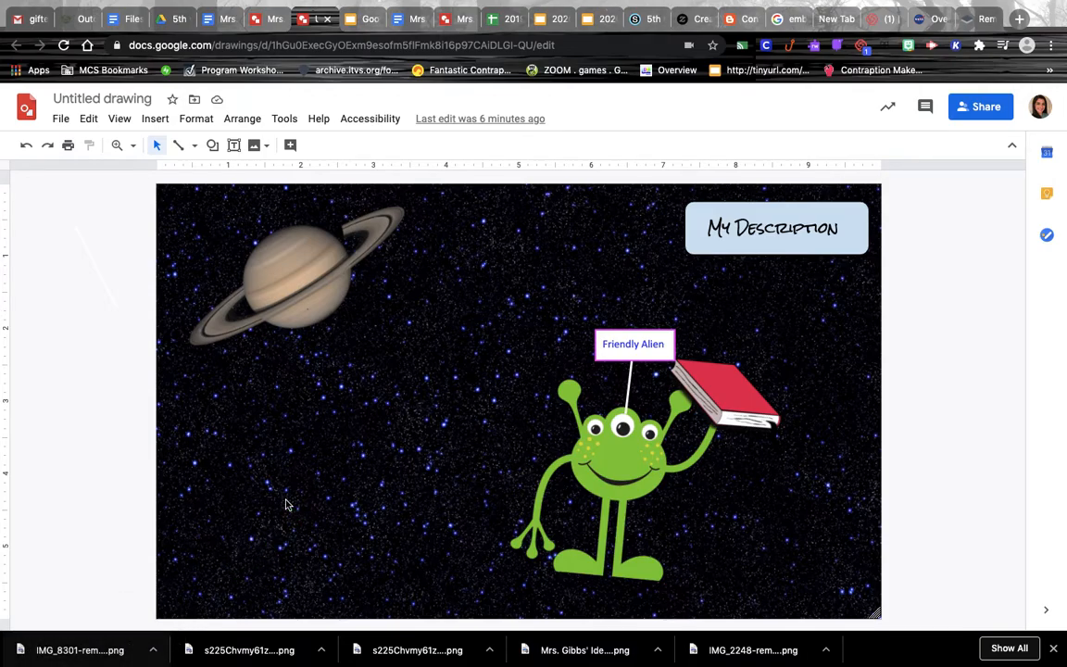
Place the downloaded girl PNG into the space scene beside Saturn and the alien.
left_click(155, 119)
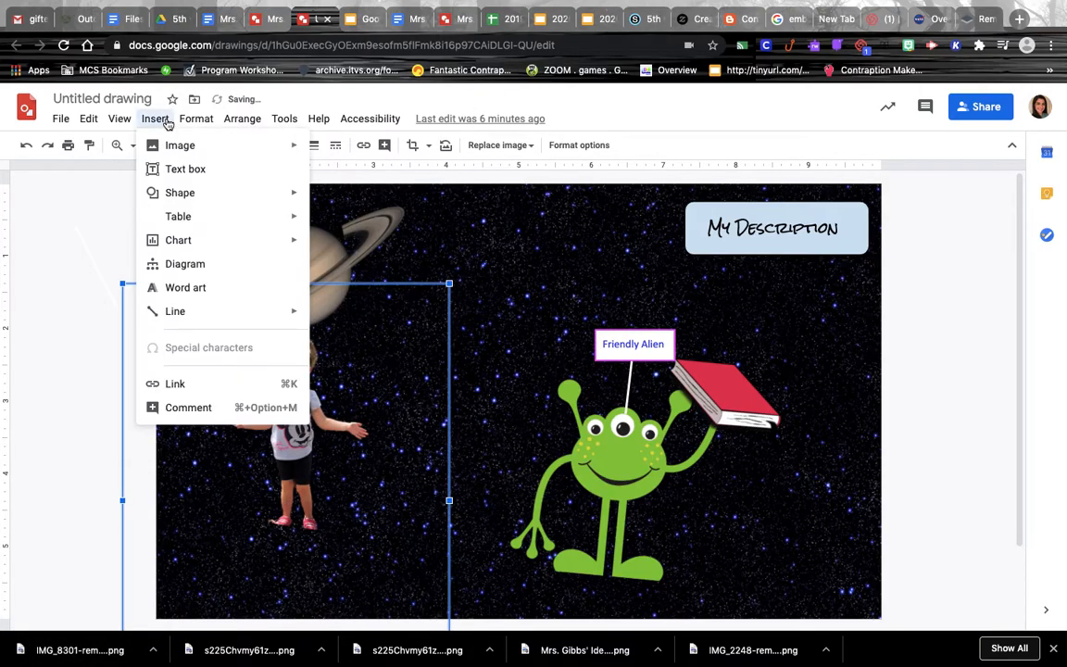
left_click(180, 144)
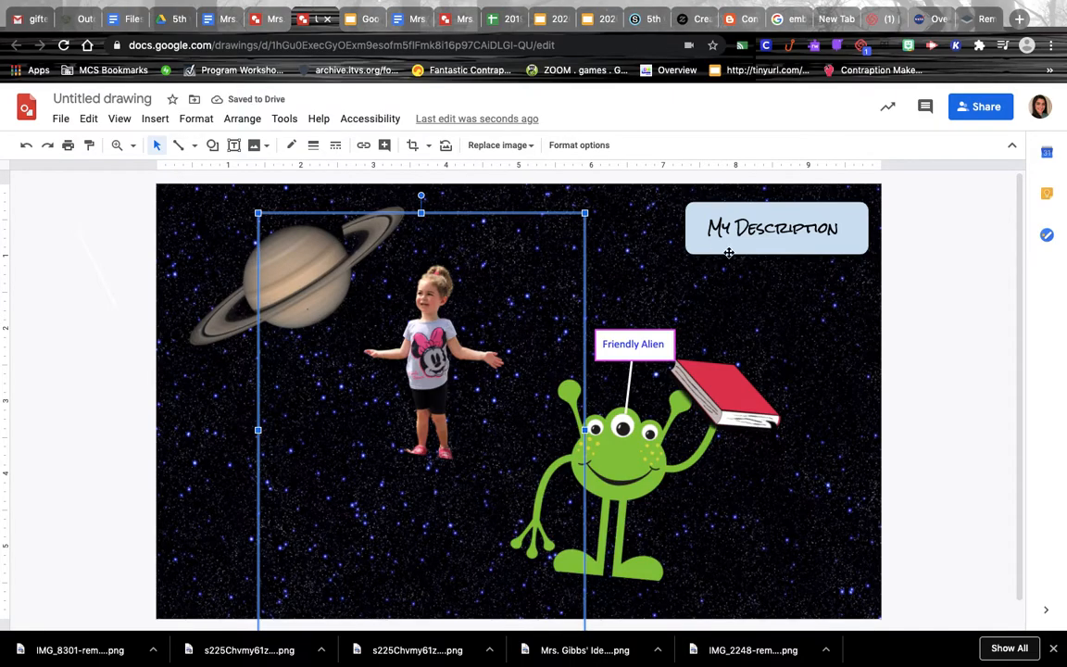
mouse_move(401, 269)
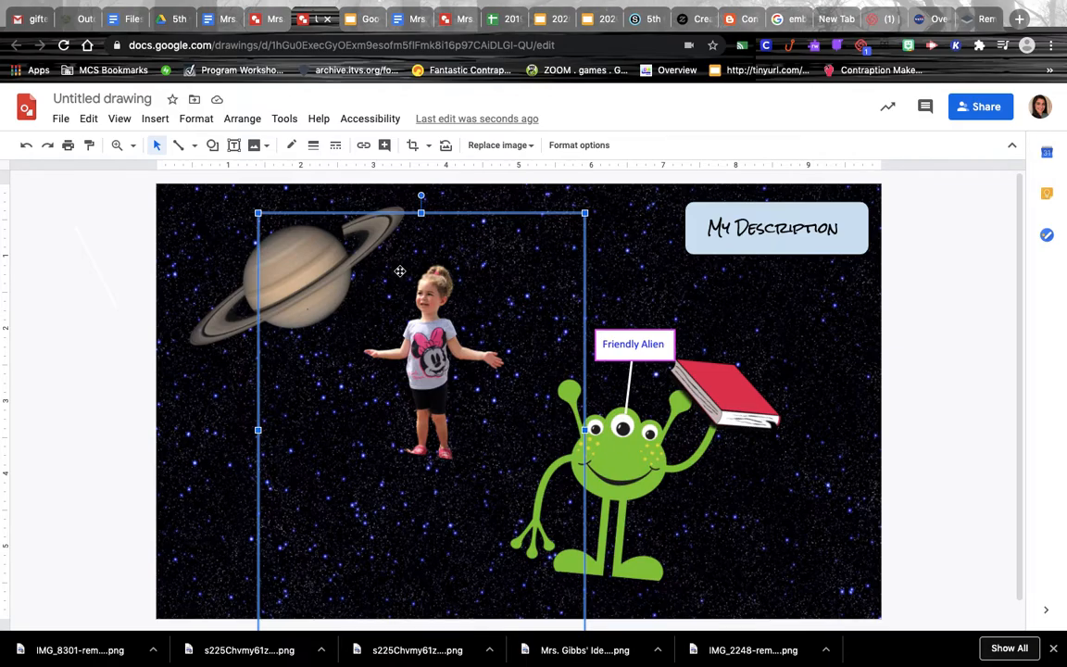
mouse_move(399, 273)
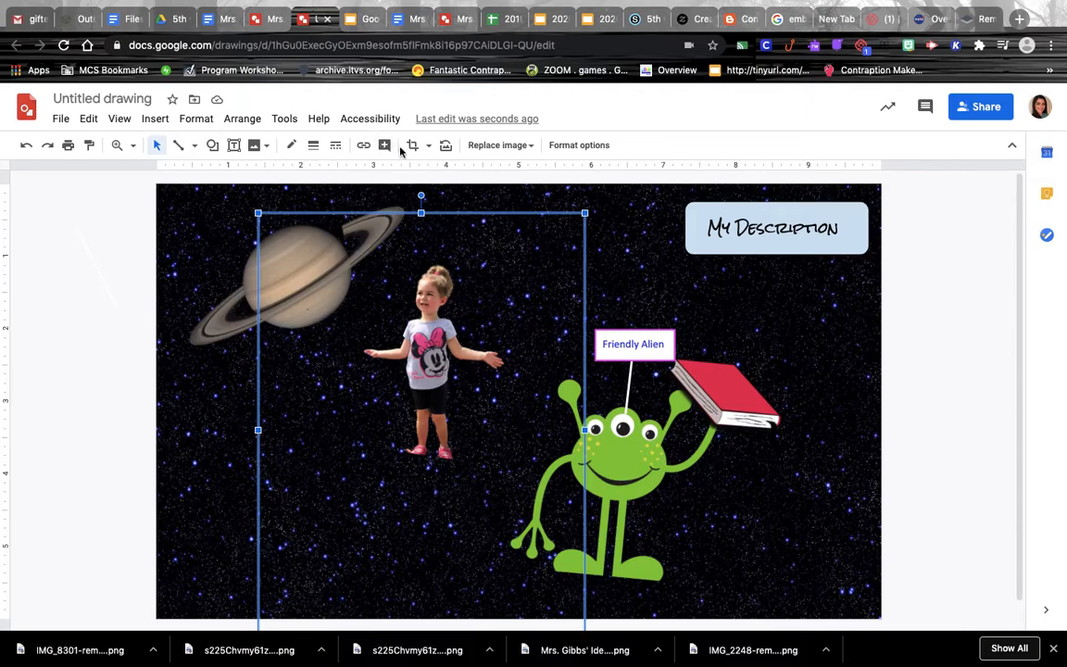
Crop the girl image close around her and tilt it at an angle.
left_click(414, 145)
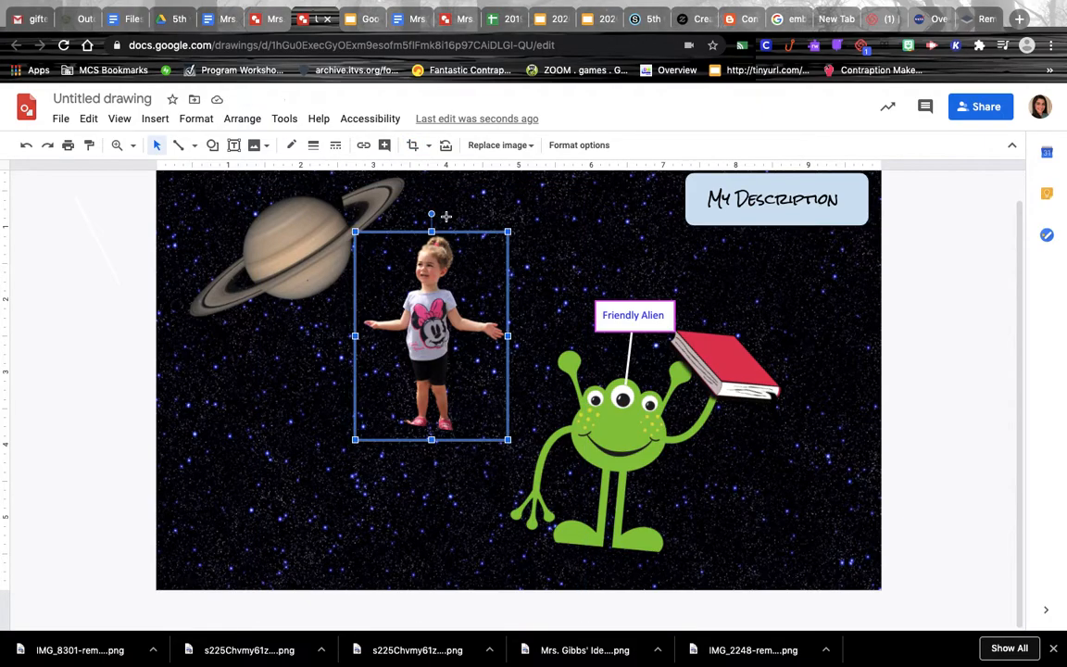
left_click_drag(431, 213, 466, 219)
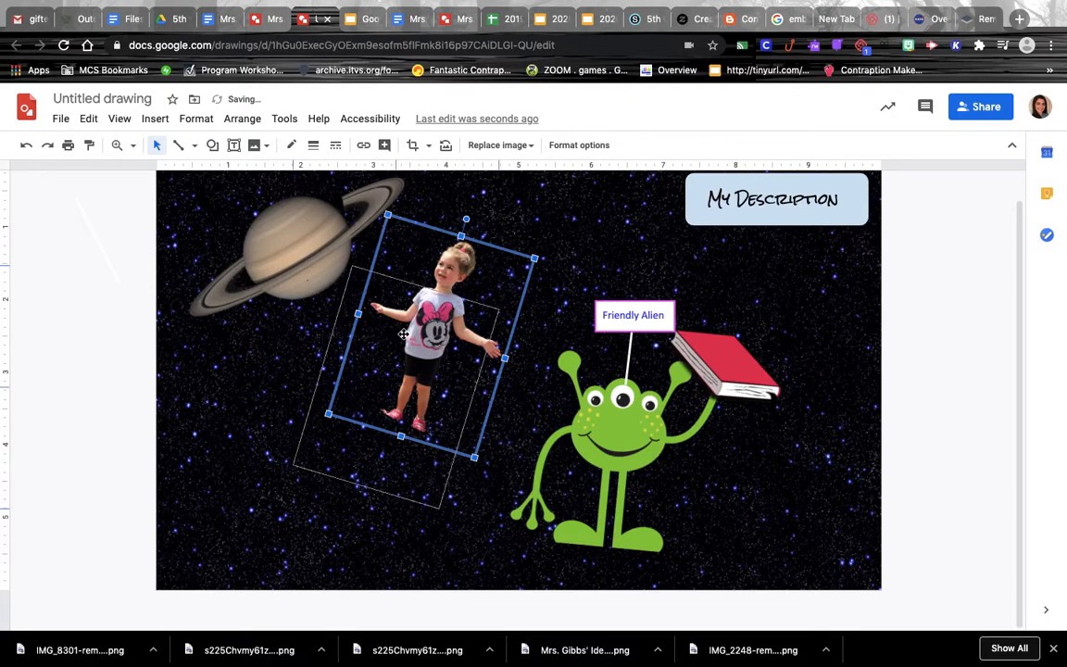